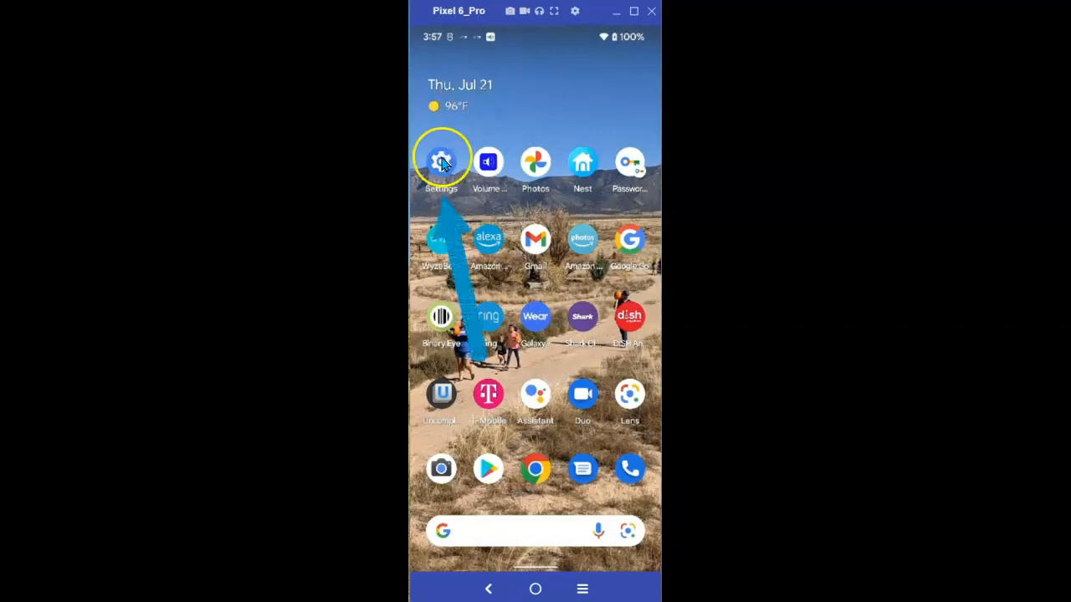
mouse_move(446, 165)
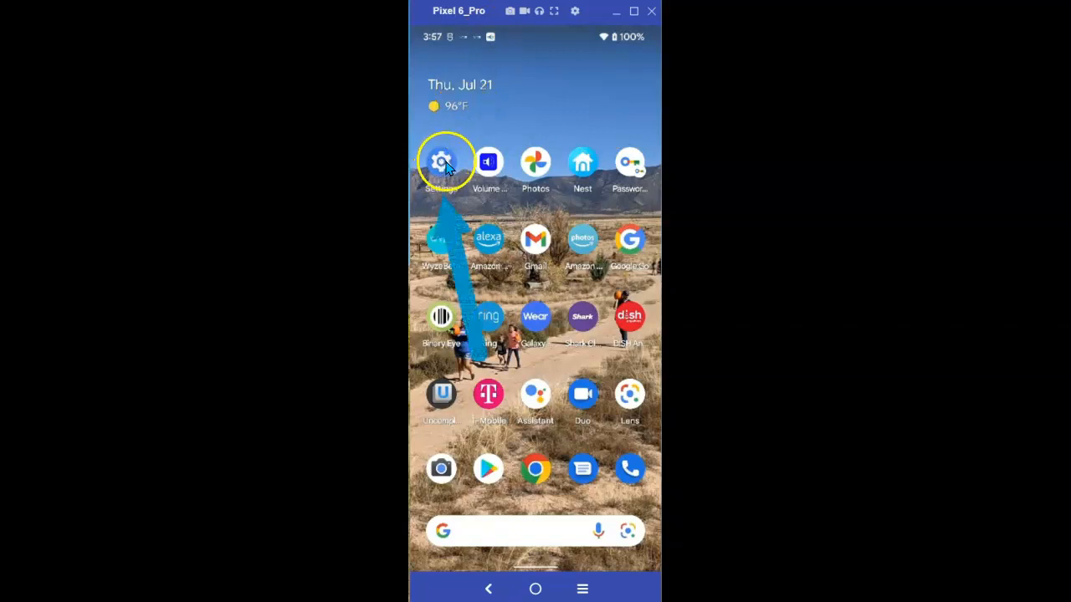
Open Settings and reach the Digital Wellbeing & parental controls page, scrolled to Focus mode.
click(442, 161)
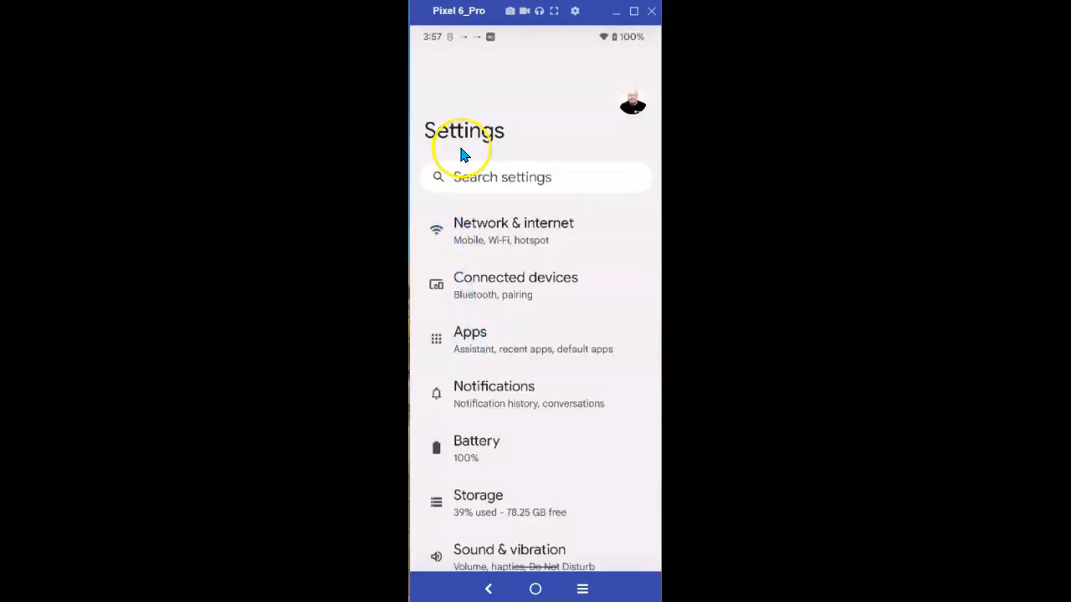
scroll(down, 3)
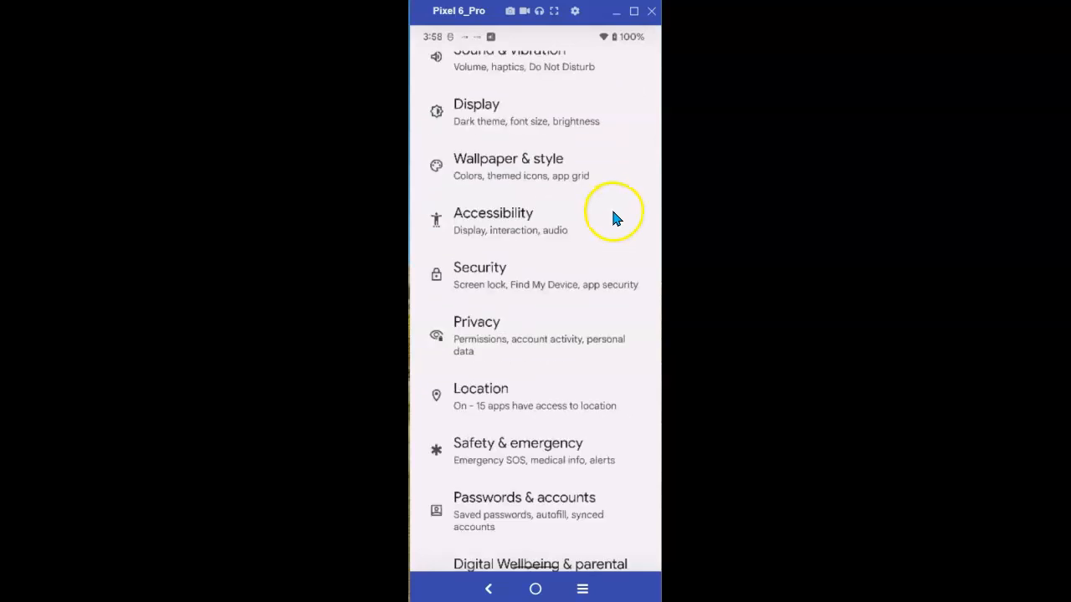
scroll(down, 3)
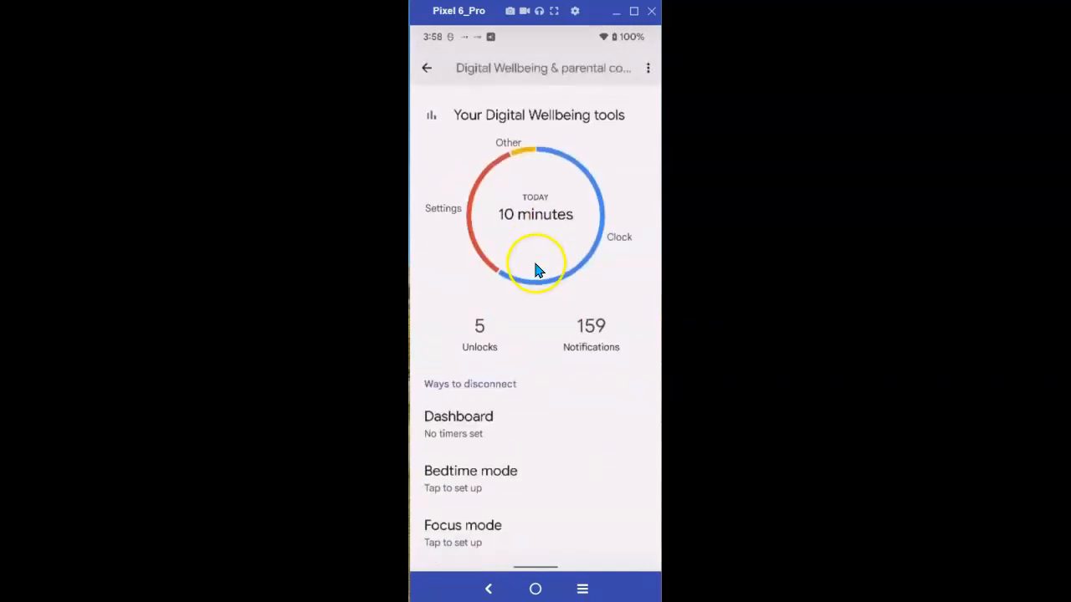
scroll(down, 3)
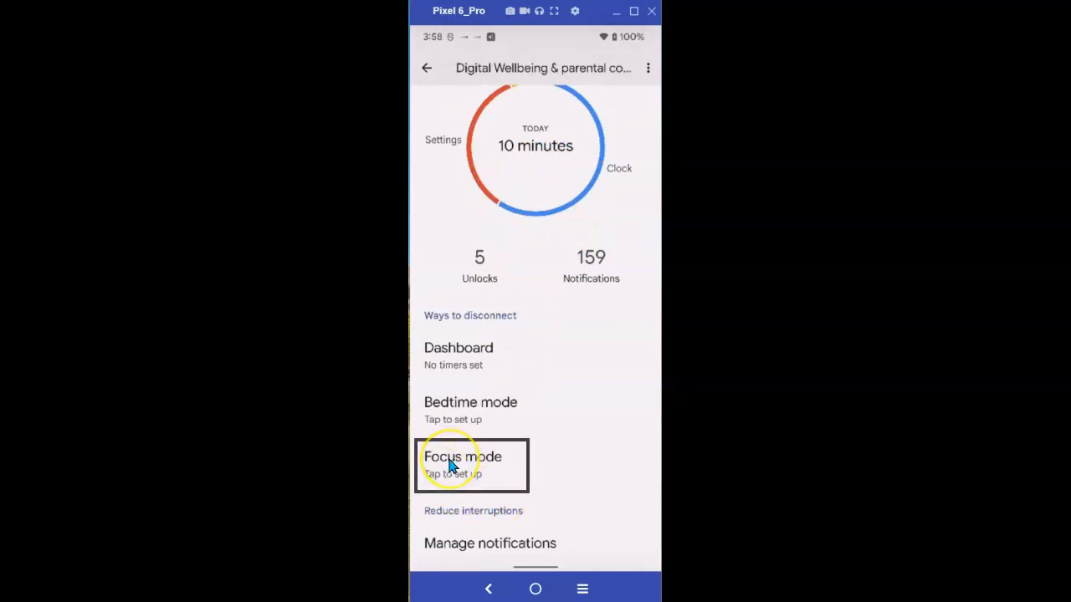
mouse_move(481, 462)
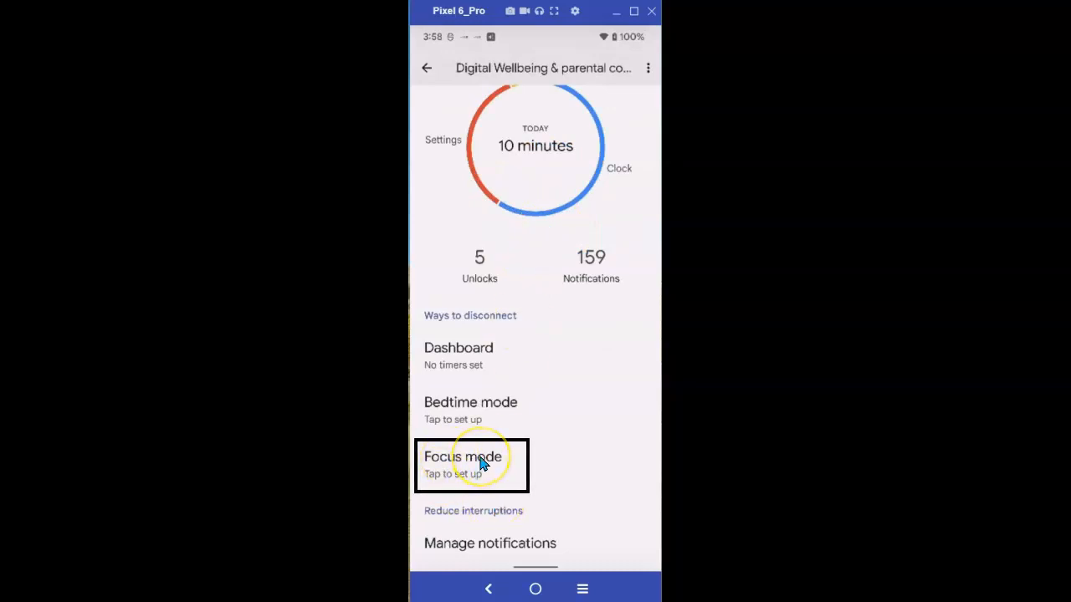
Open Focus mode to see the distracting-app list with Clock, WyzeBeta and Google.
click(463, 464)
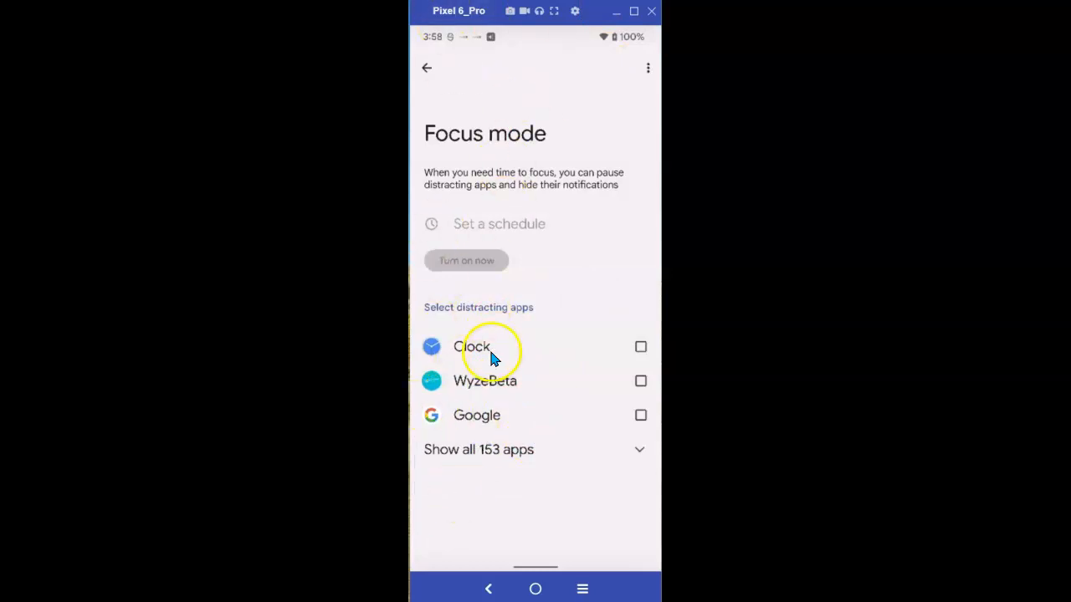
mouse_move(489, 368)
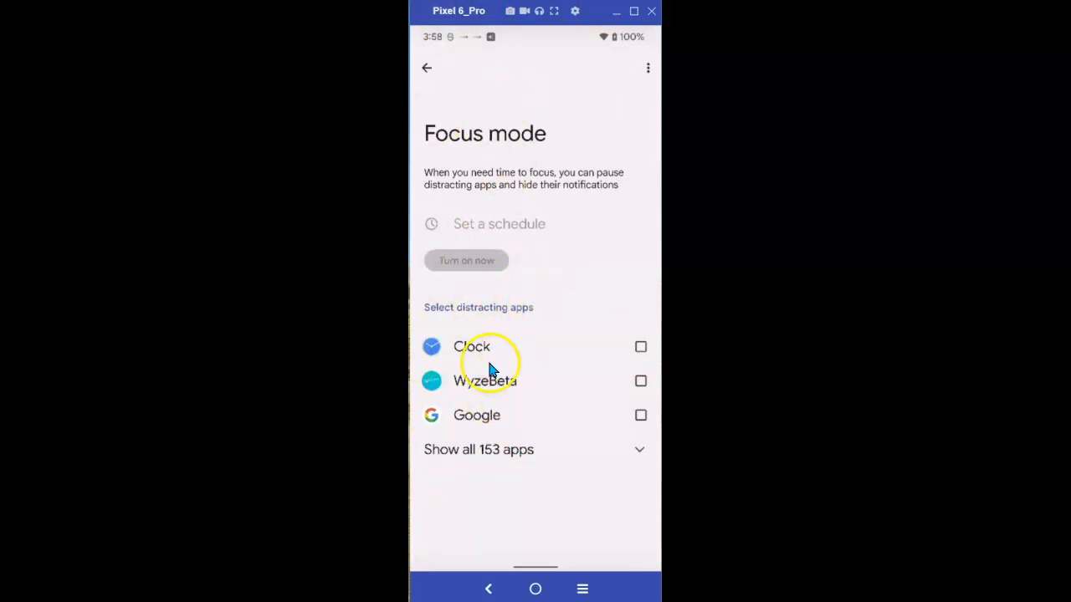
mouse_move(489, 404)
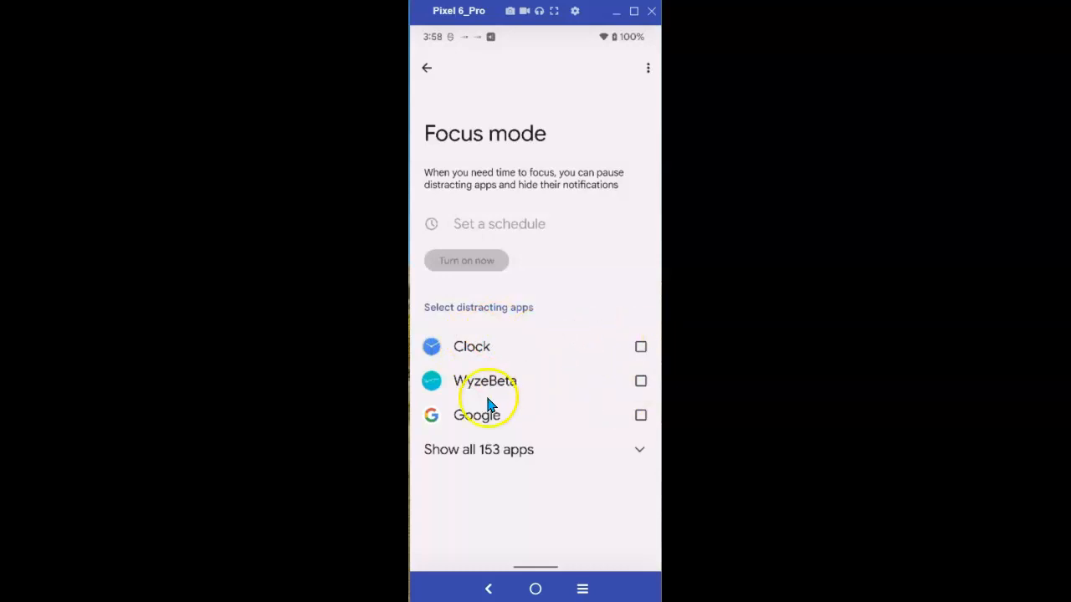
mouse_move(497, 429)
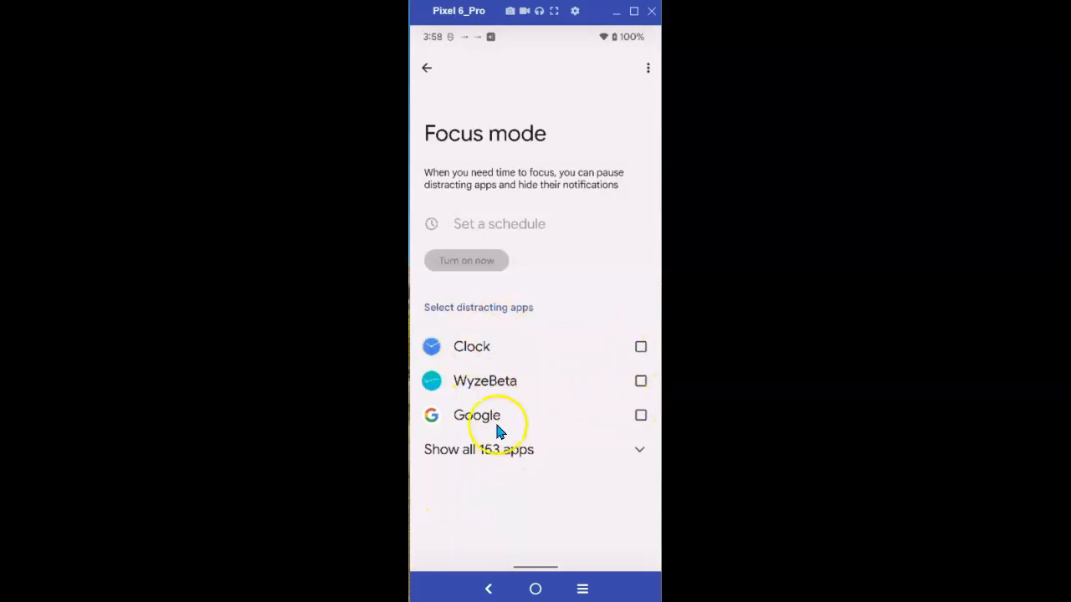
mouse_move(447, 458)
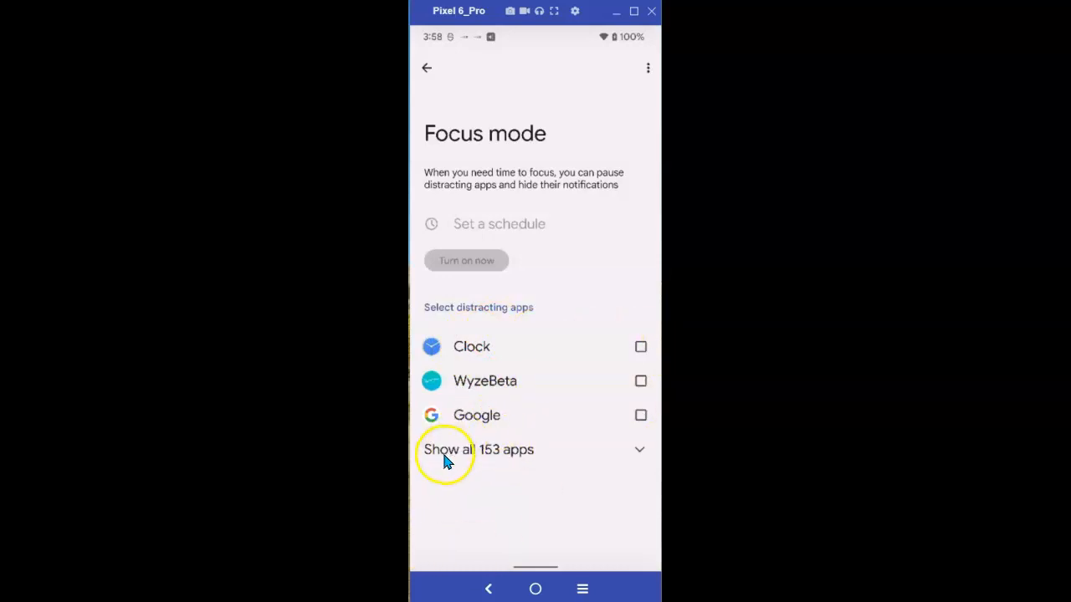
mouse_move(493, 466)
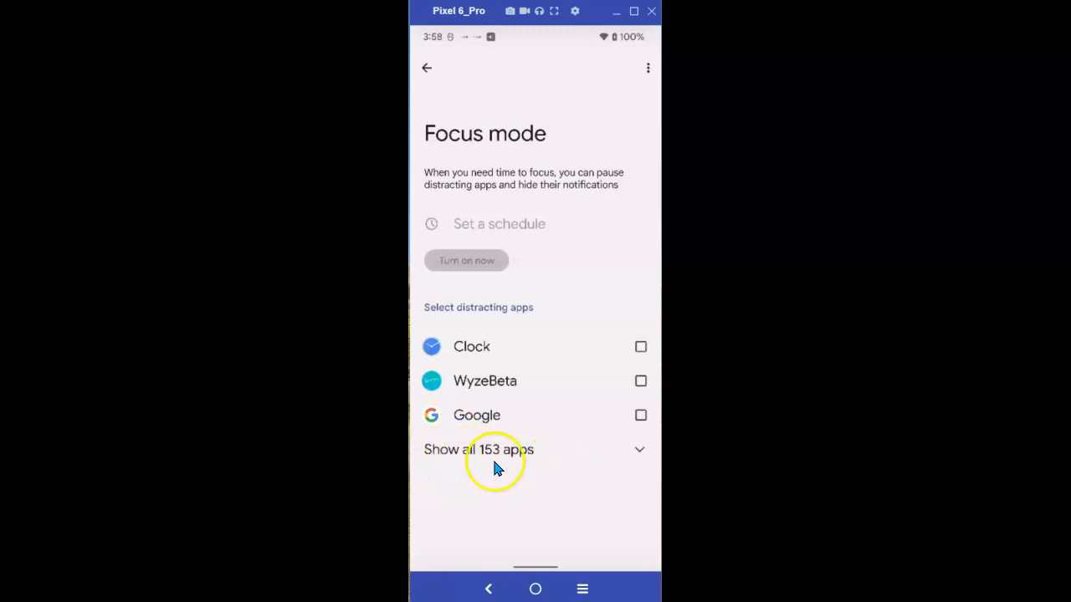
mouse_move(639, 455)
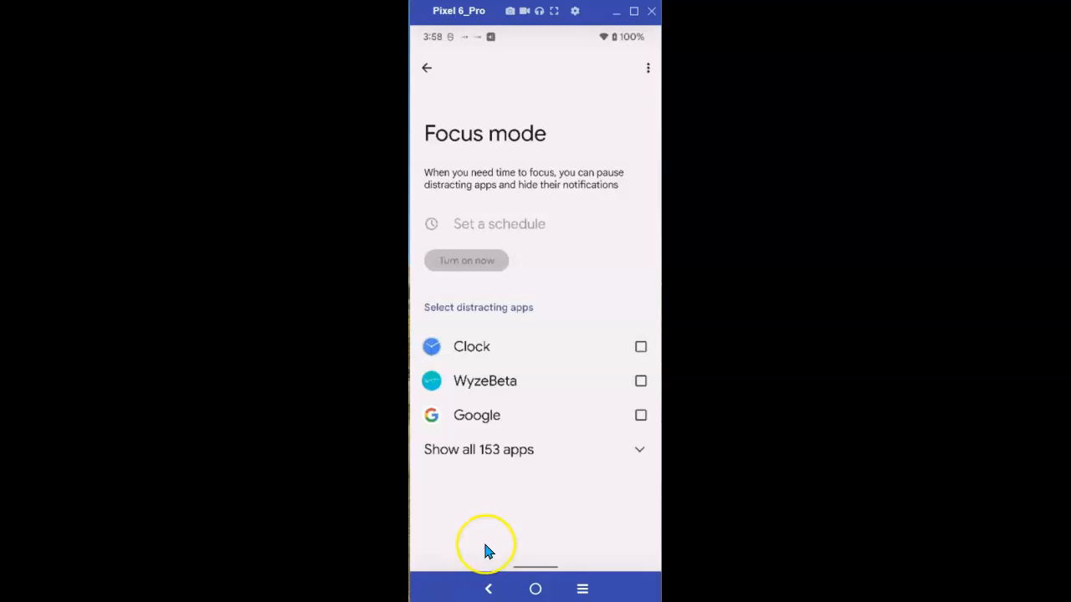
mouse_move(510, 32)
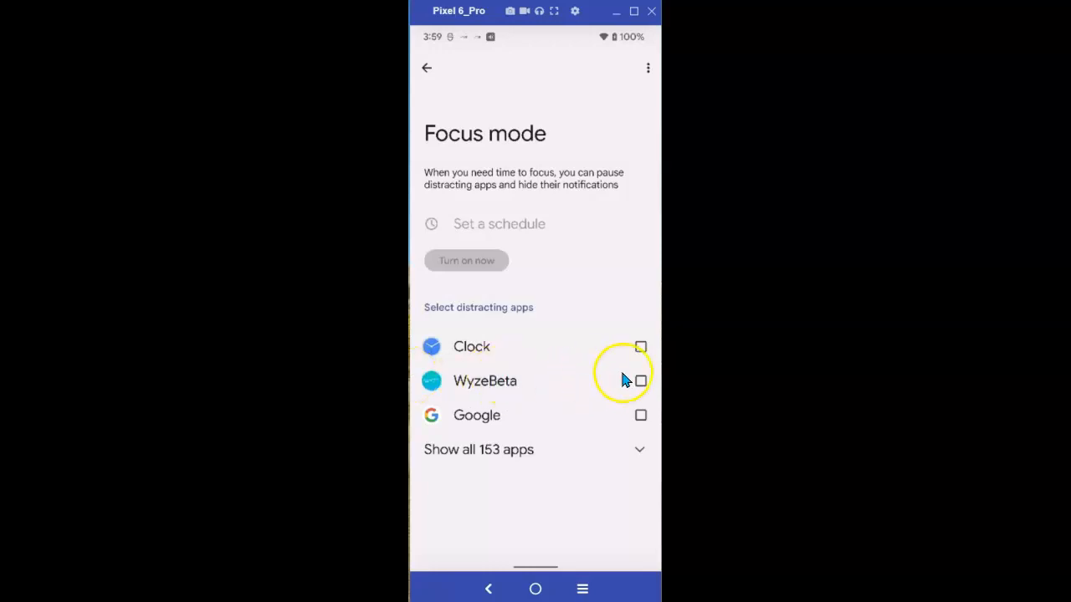
Mark WyzeBeta as a distracting app and turn Focus mode on now.
click(639, 381)
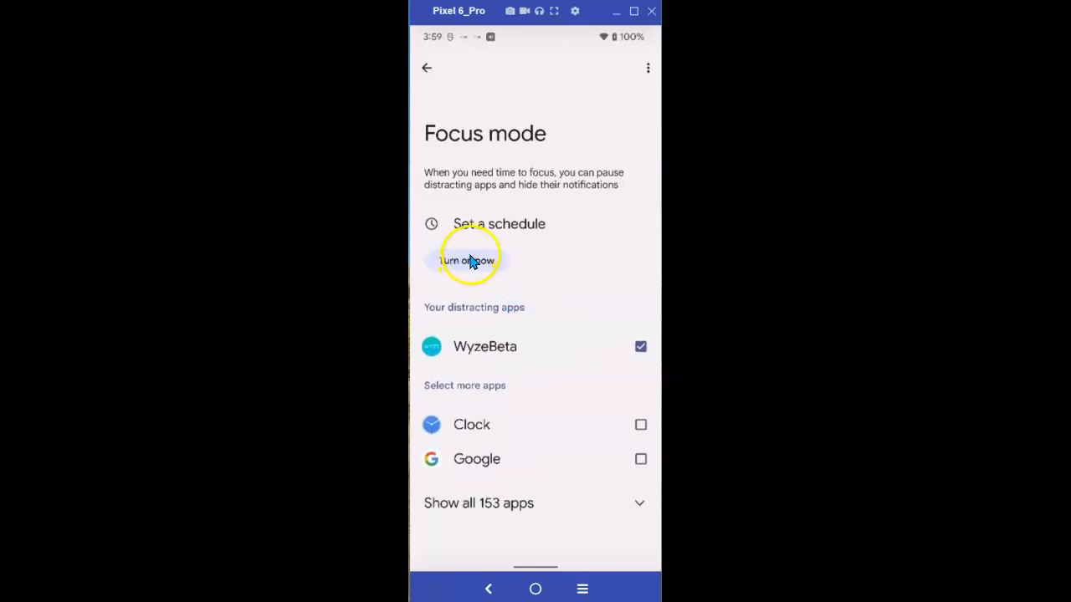
click(467, 260)
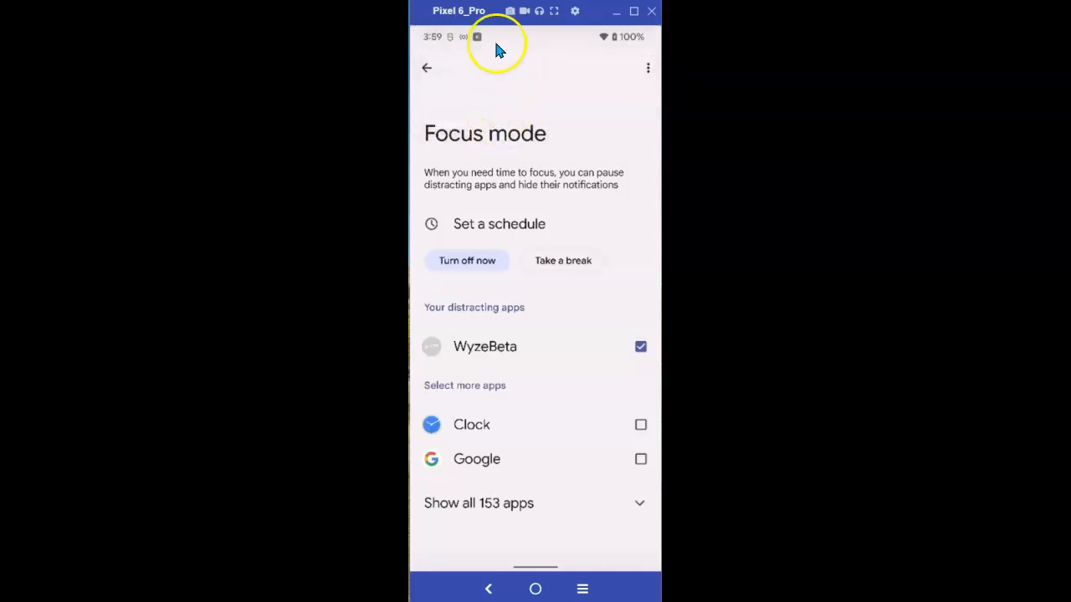
mouse_move(548, 138)
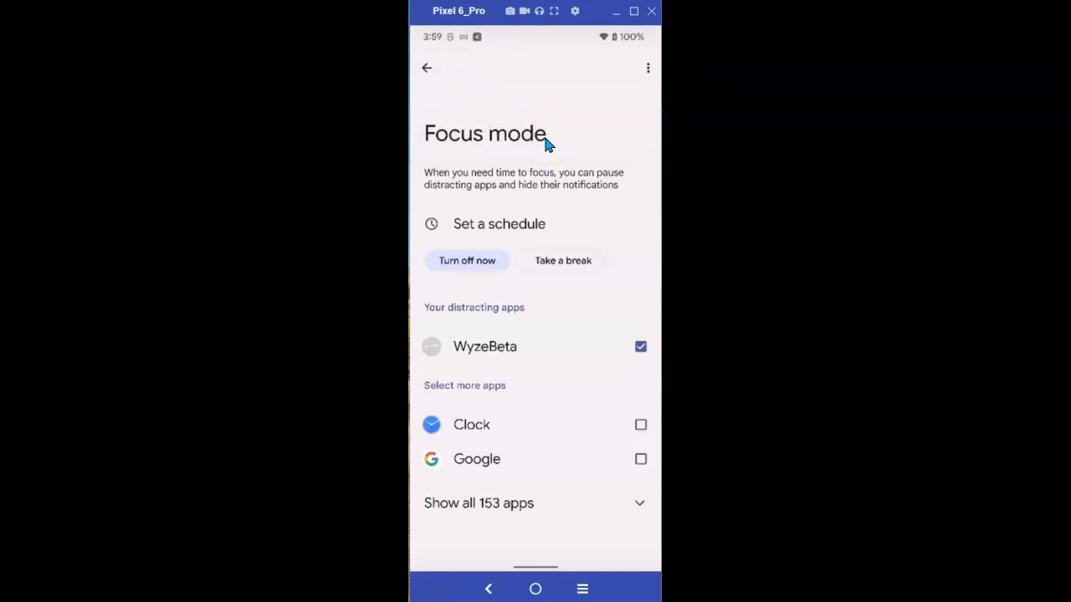
mouse_move(548, 144)
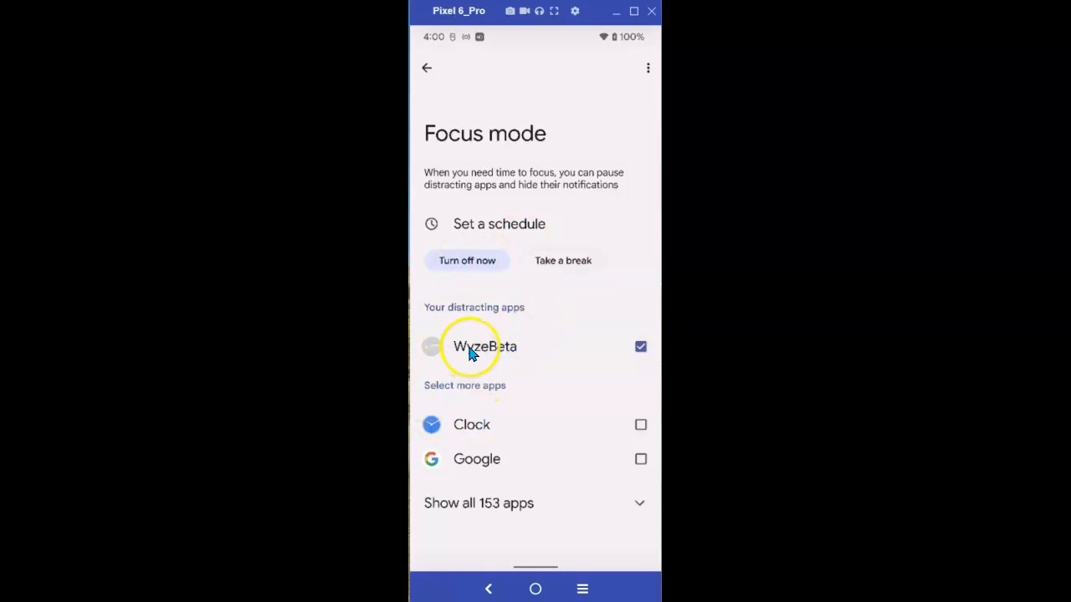
mouse_move(494, 348)
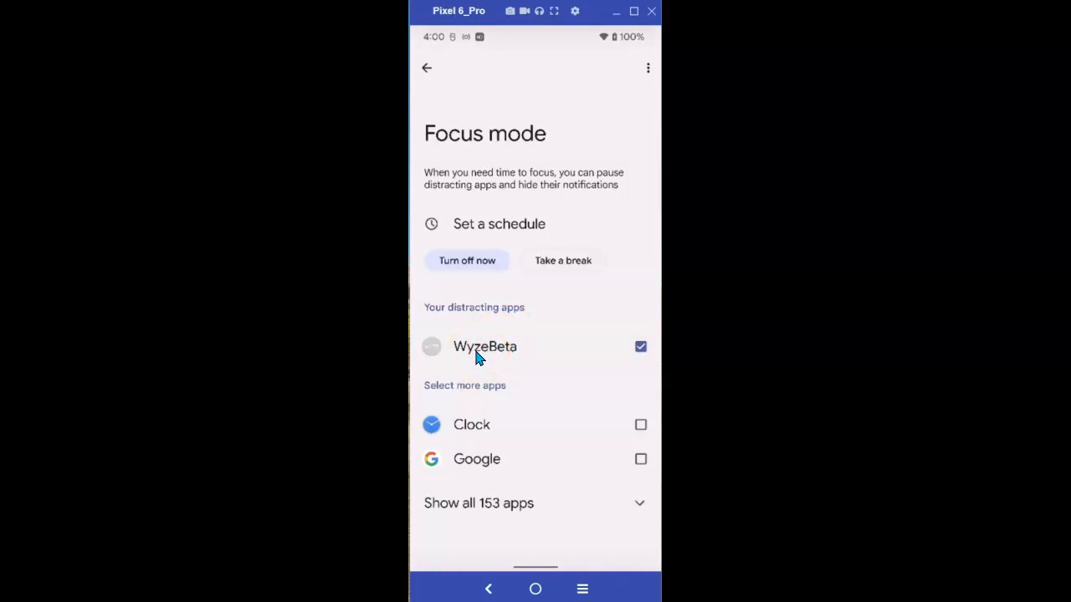
mouse_move(527, 142)
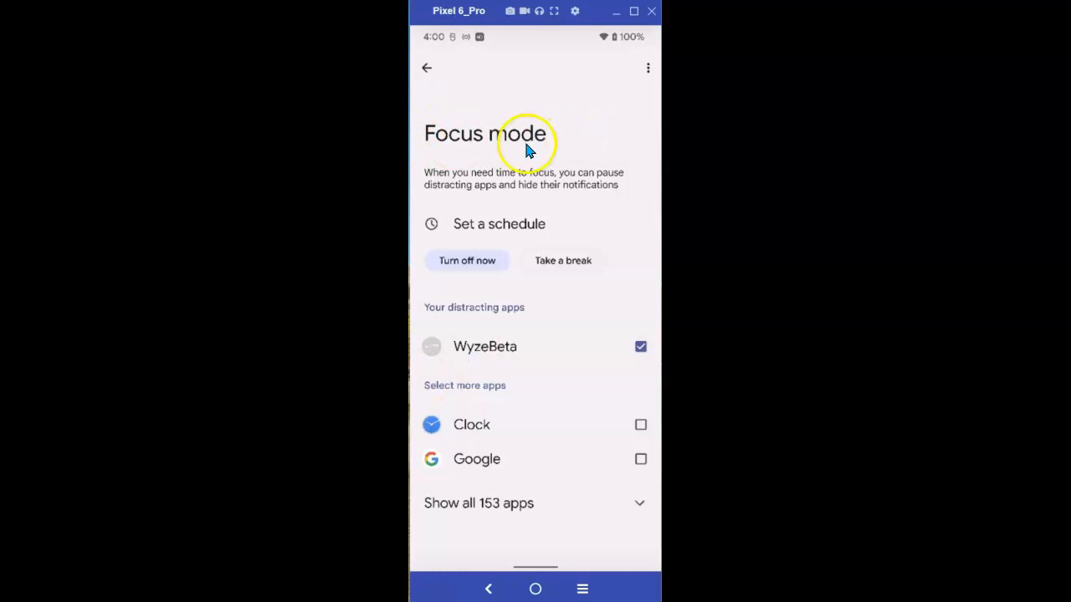
mouse_move(560, 133)
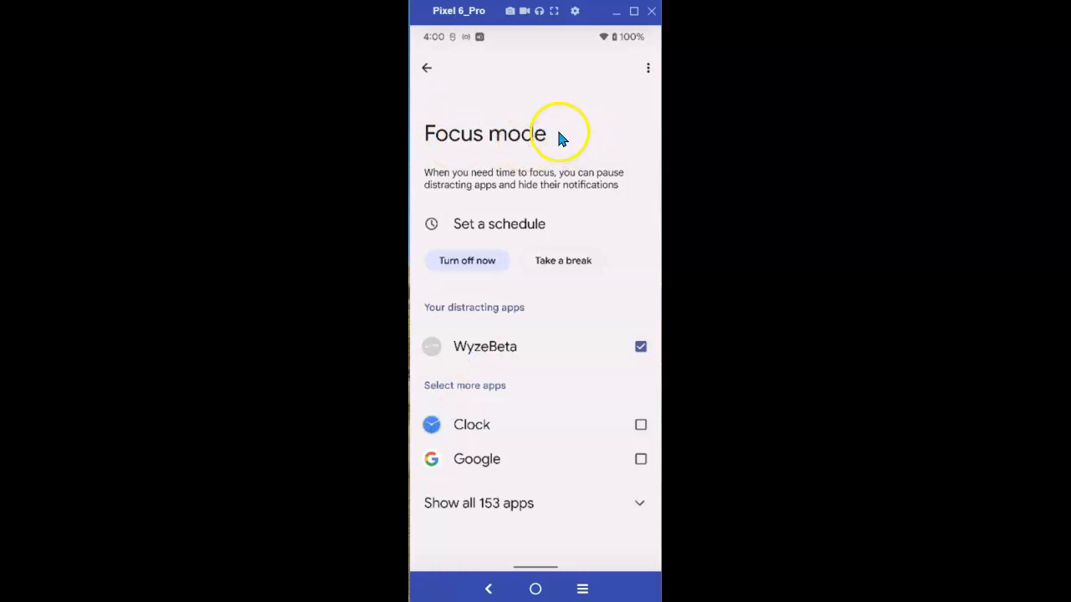
mouse_move(585, 121)
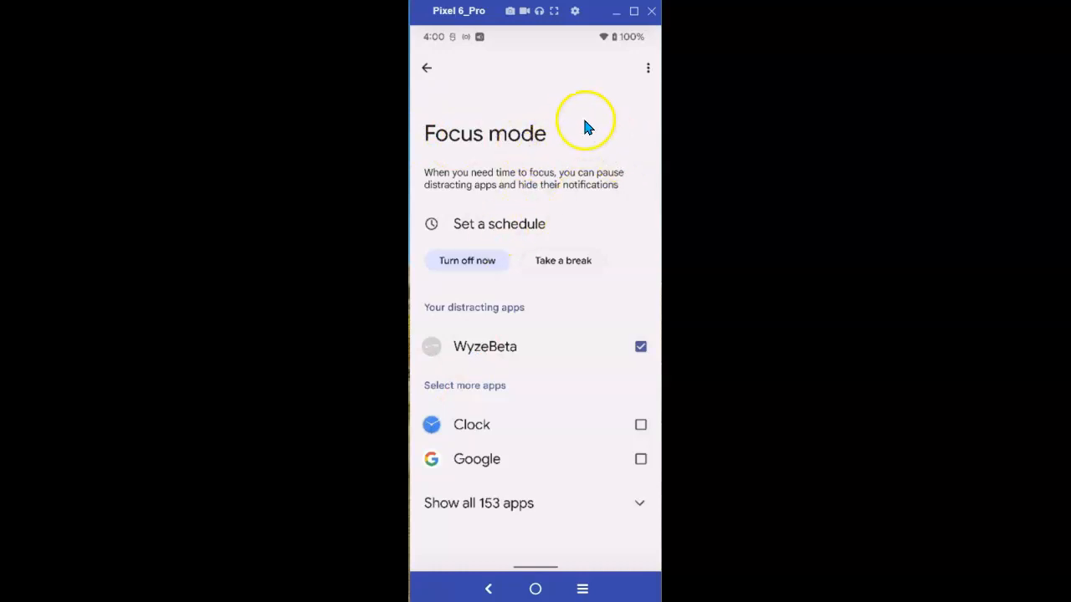
mouse_move(539, 128)
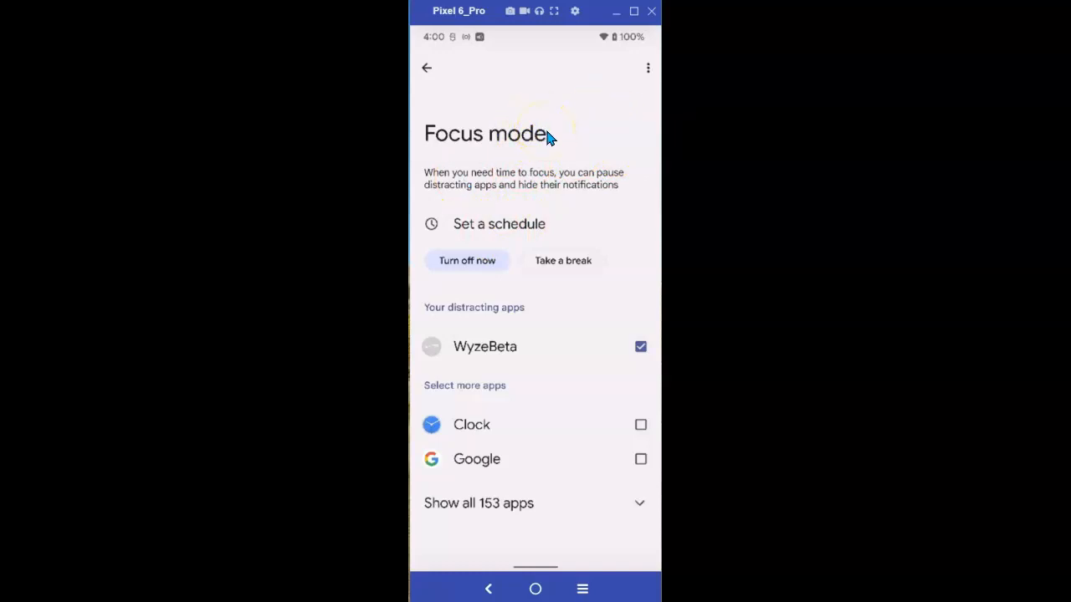
mouse_move(566, 116)
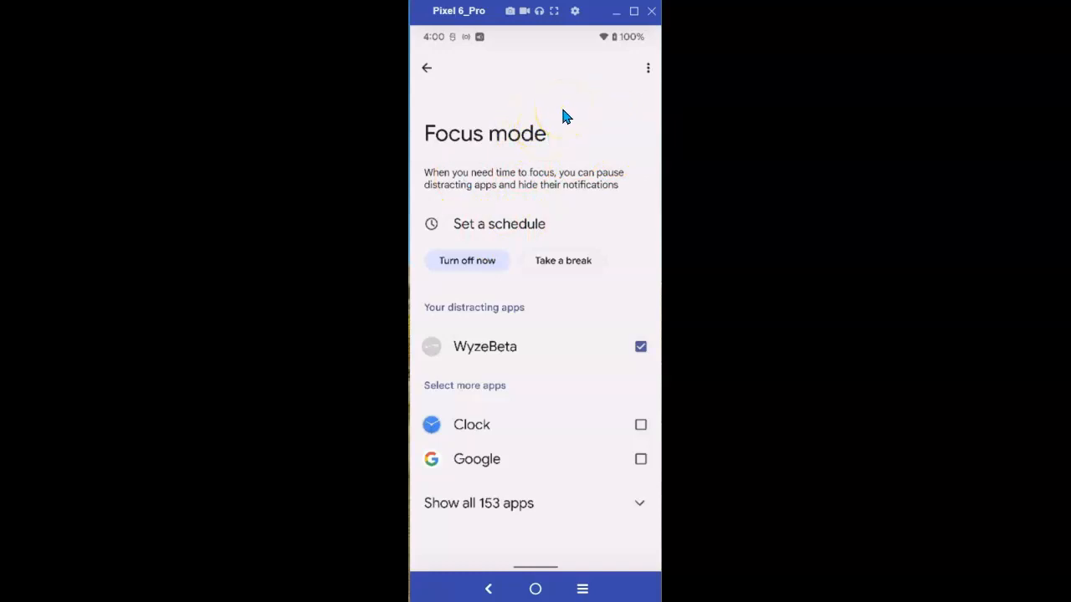